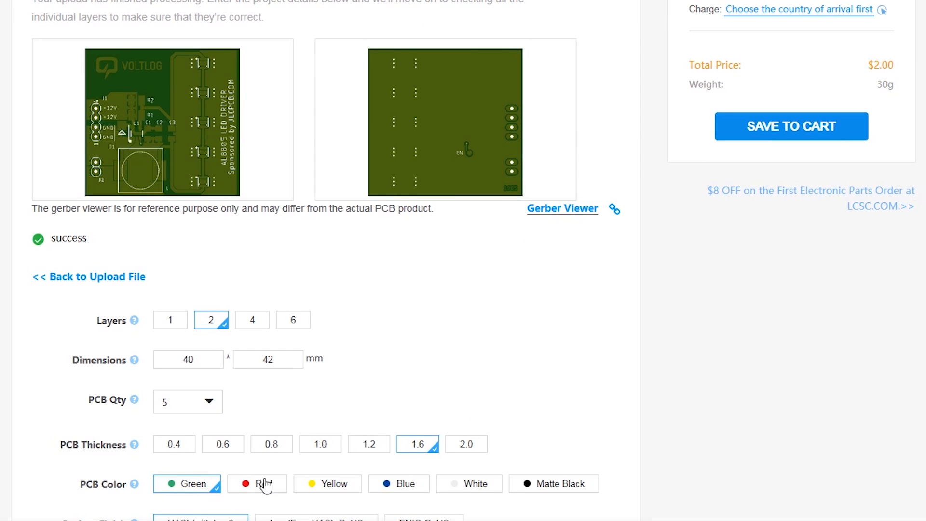
- Set the PCB solder mask colour to Blue after trying Yellow
left_click(327, 483)
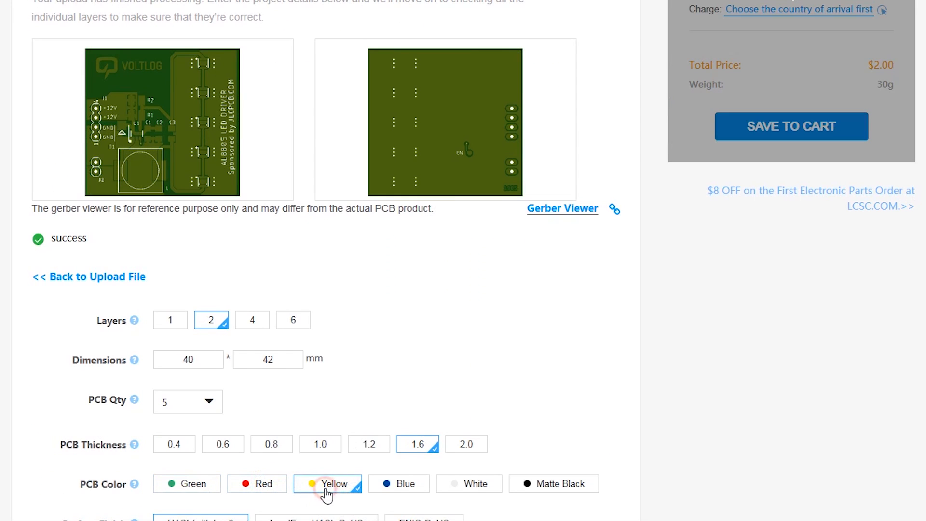
left_click(399, 483)
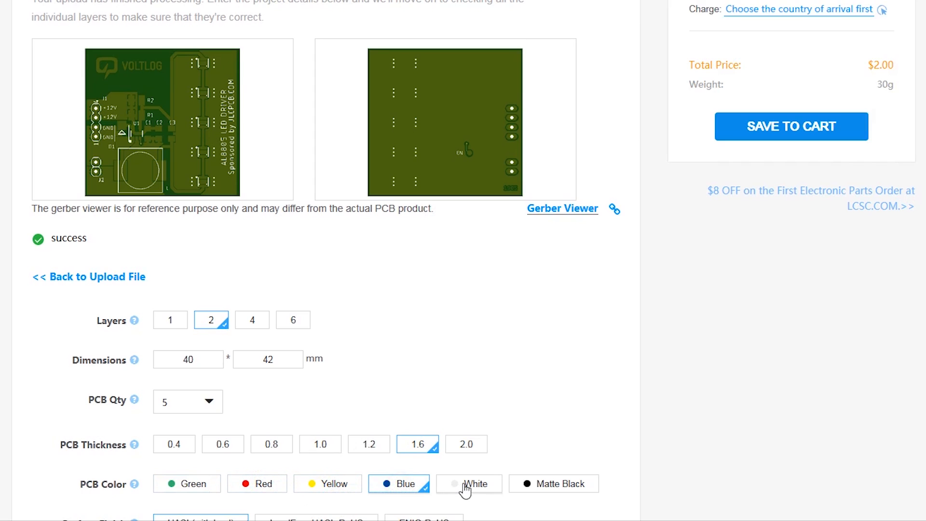